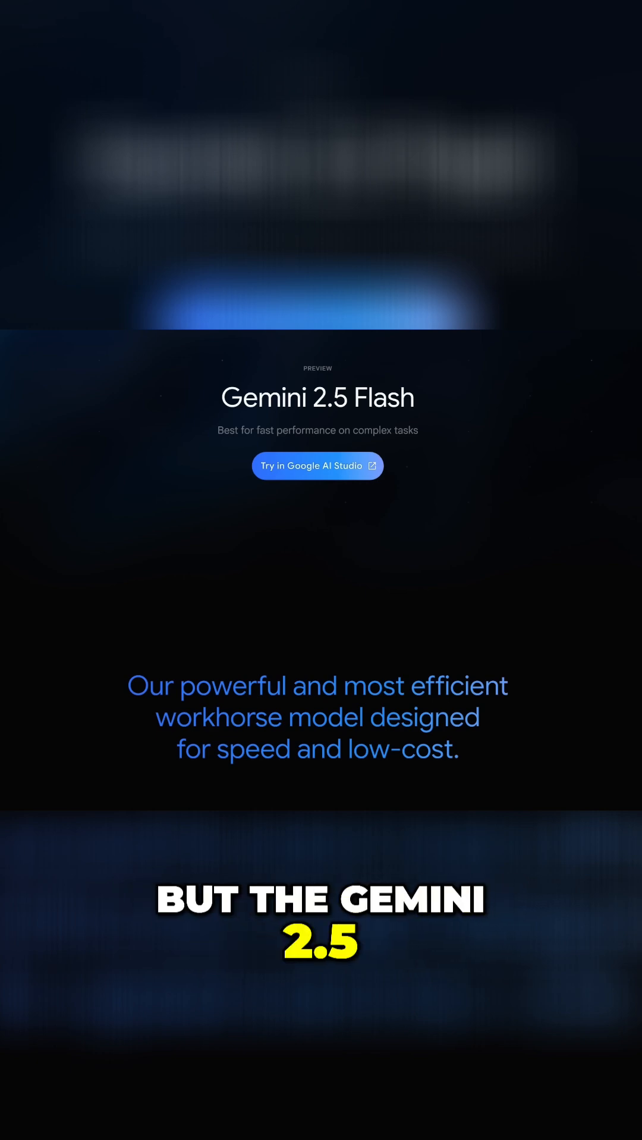
scroll("down", 3)
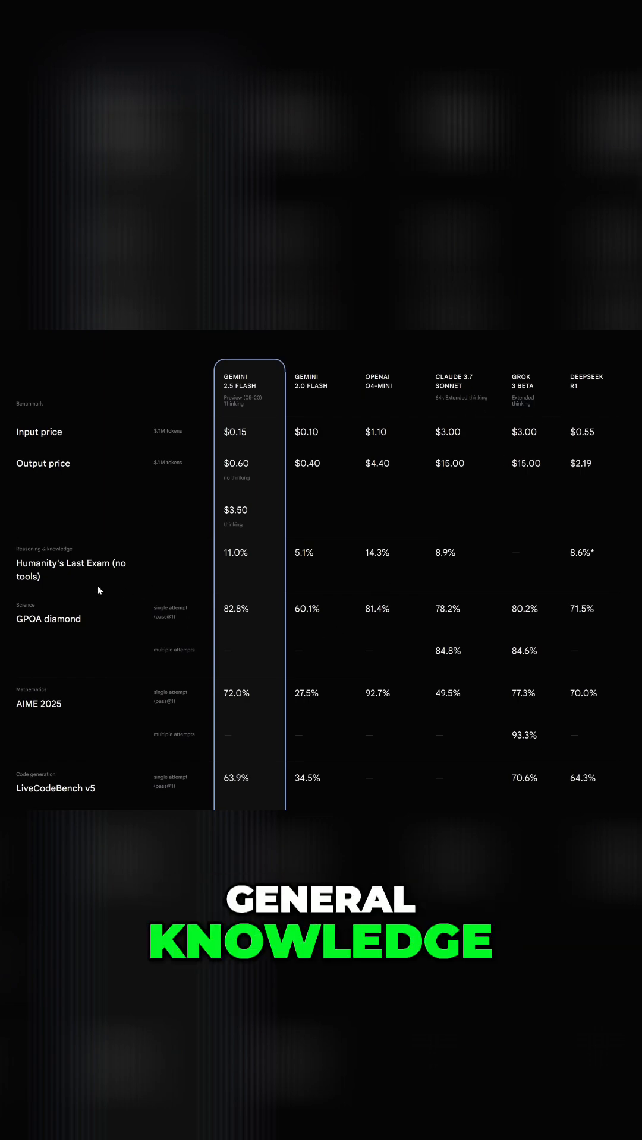
scroll("down", 3)
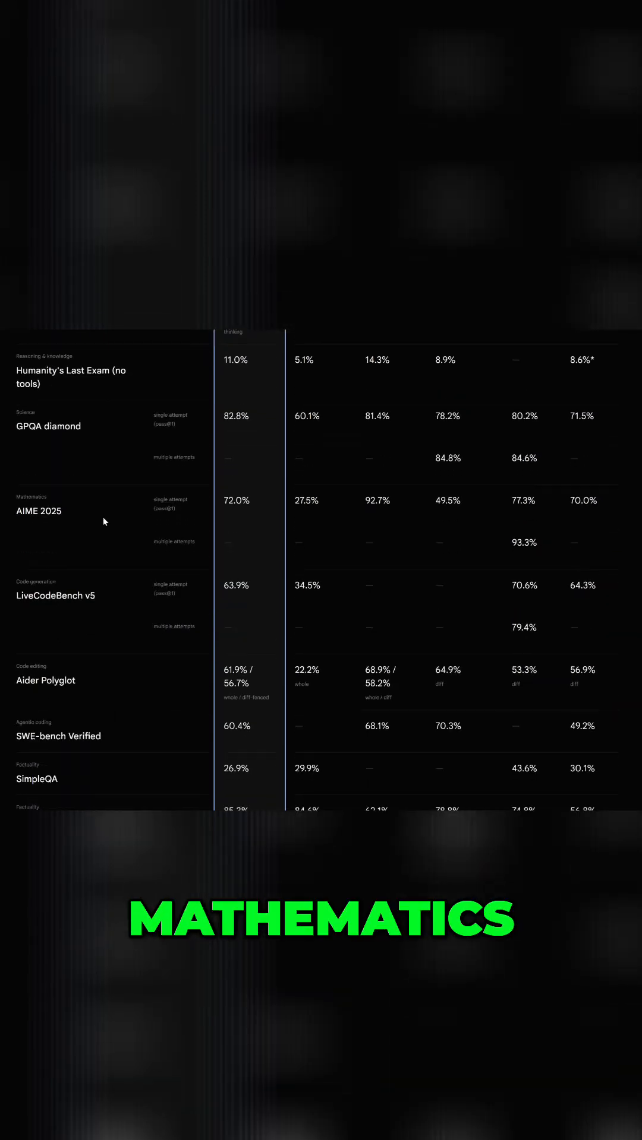